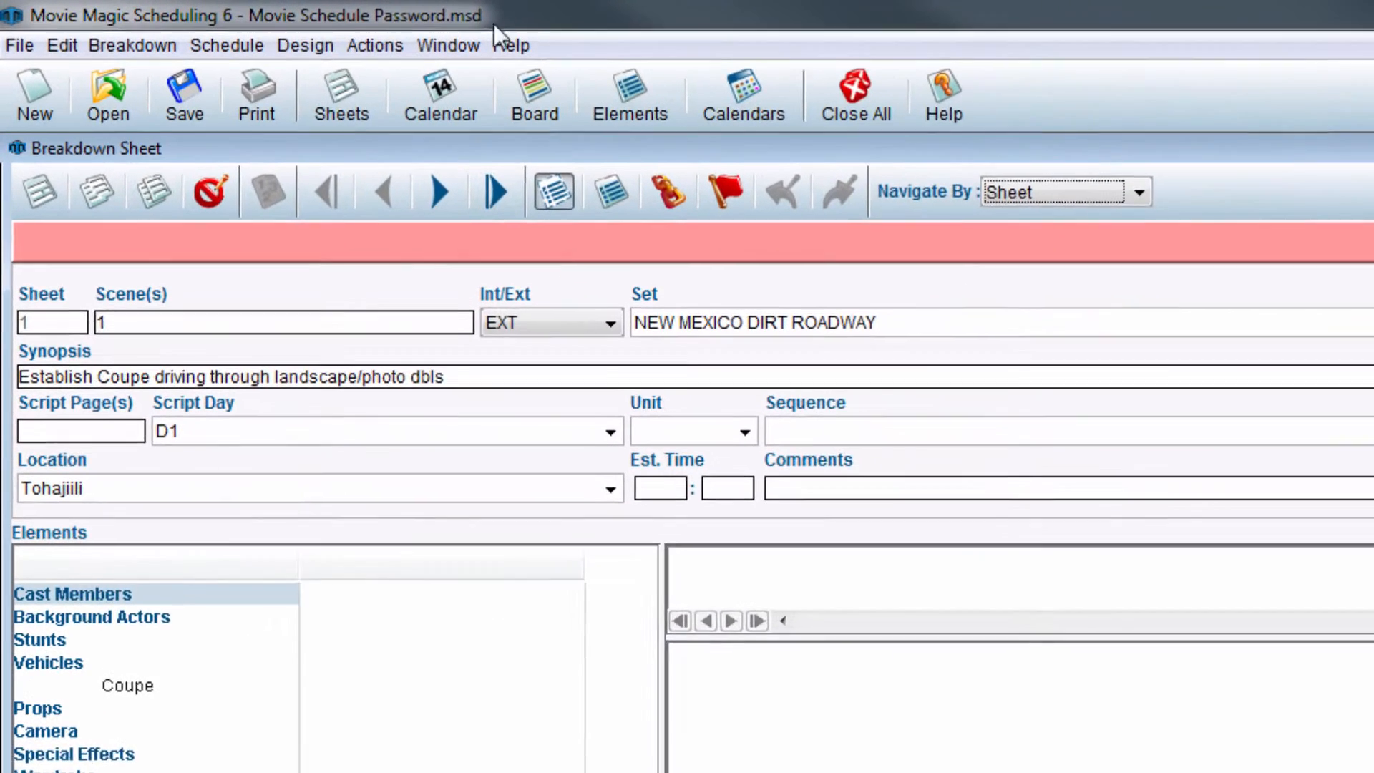
Bring up the Preferences dialog from the Edit menu
{"action": "left_click", "coordinate": [61, 46]}
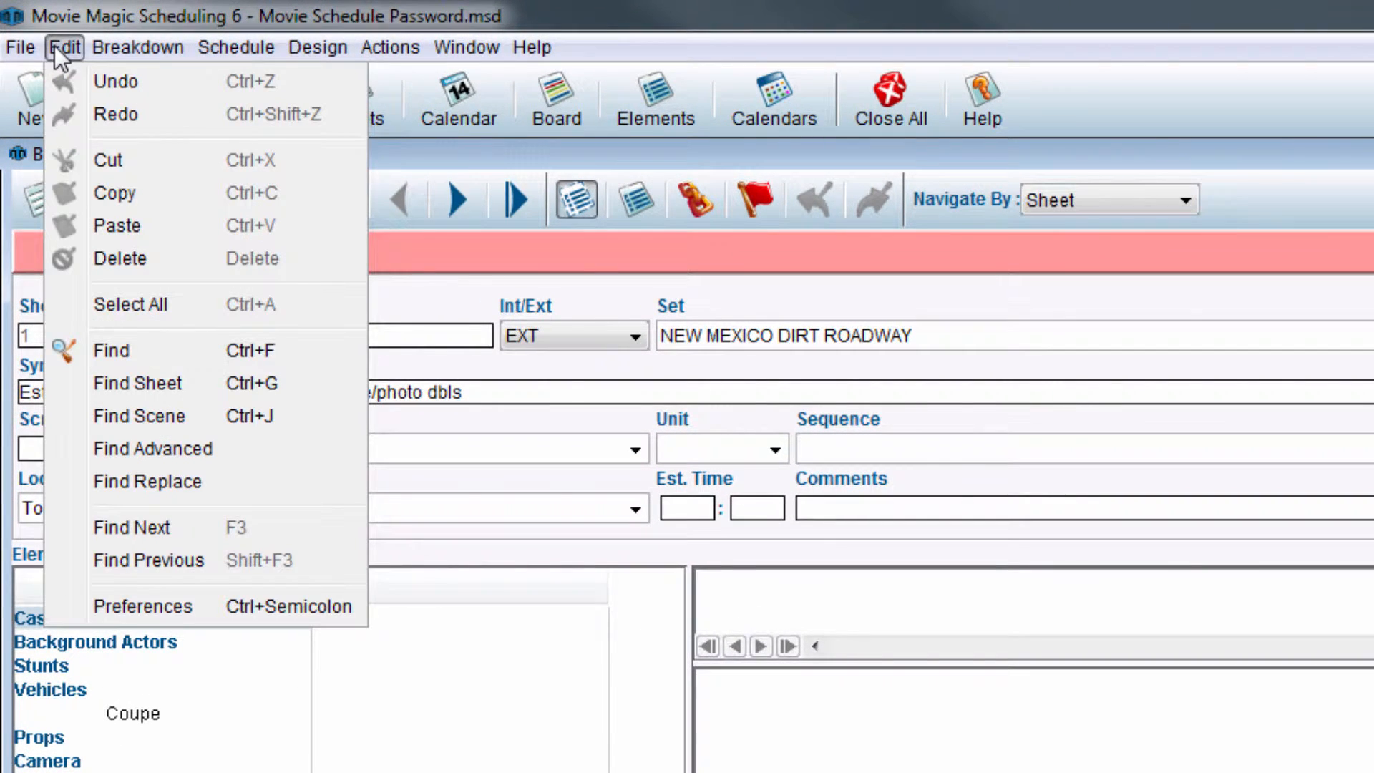
{"action": "left_click", "coordinate": [143, 606]}
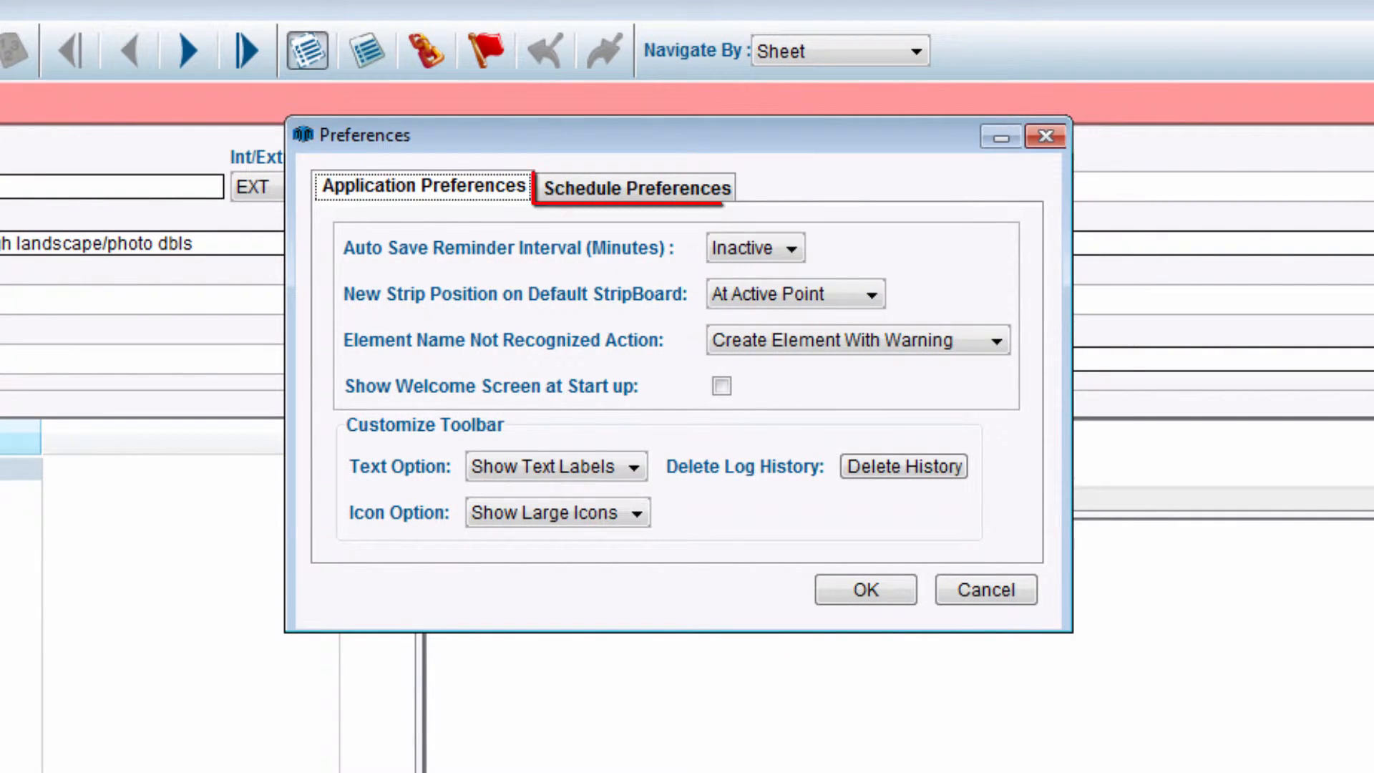
{"action": "mouse_move", "coordinate": [622, 195]}
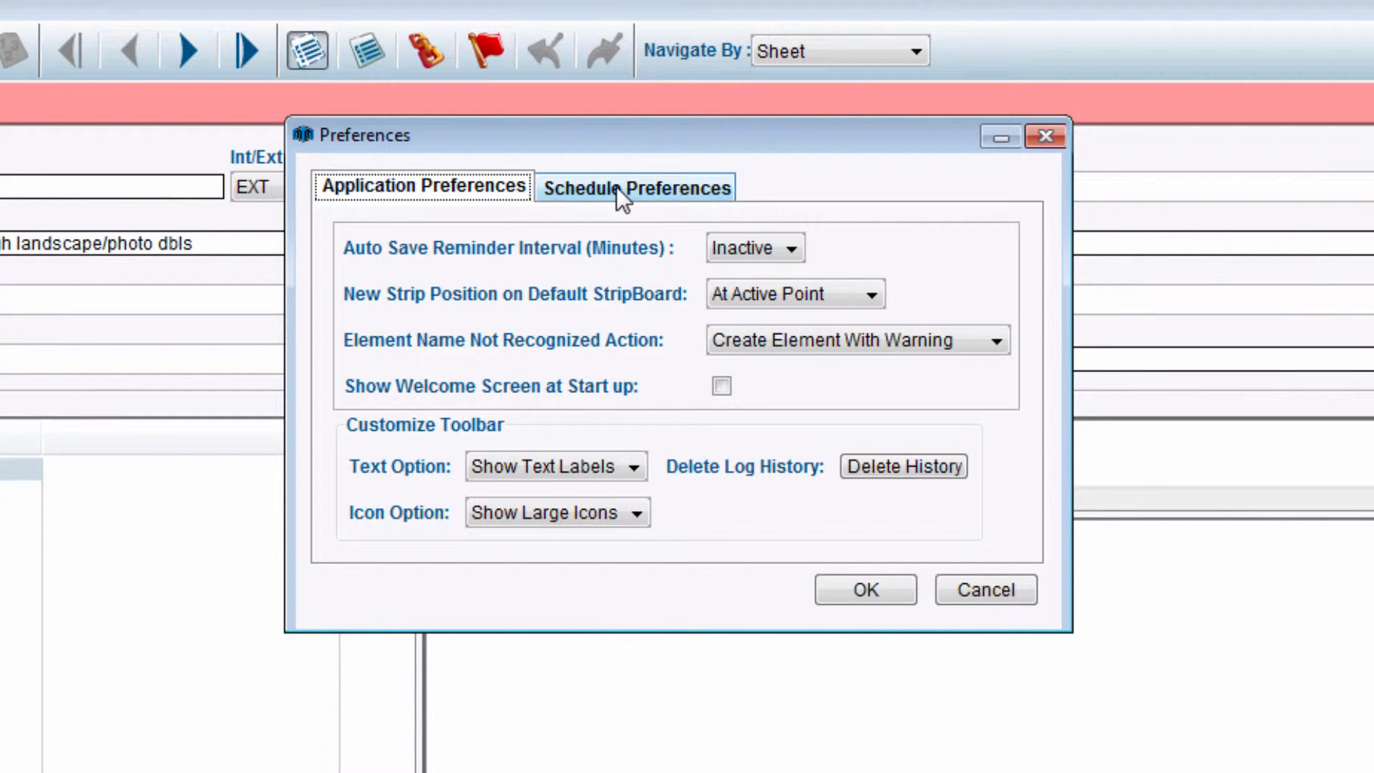
Enable Security on Schedule Preferences with a confirmed password, then save the schedule
{"action": "left_click", "coordinate": [634, 187]}
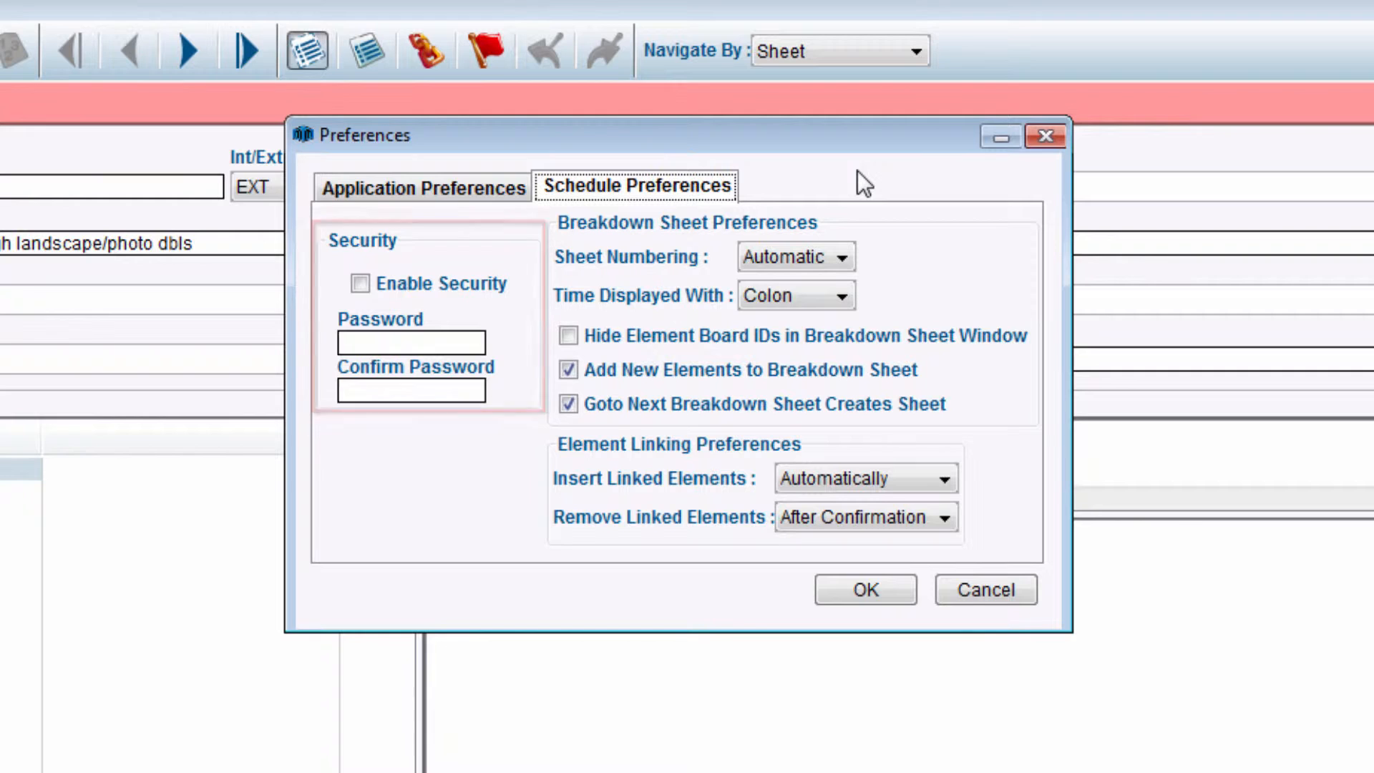
{"action": "left_click", "coordinate": [359, 284]}
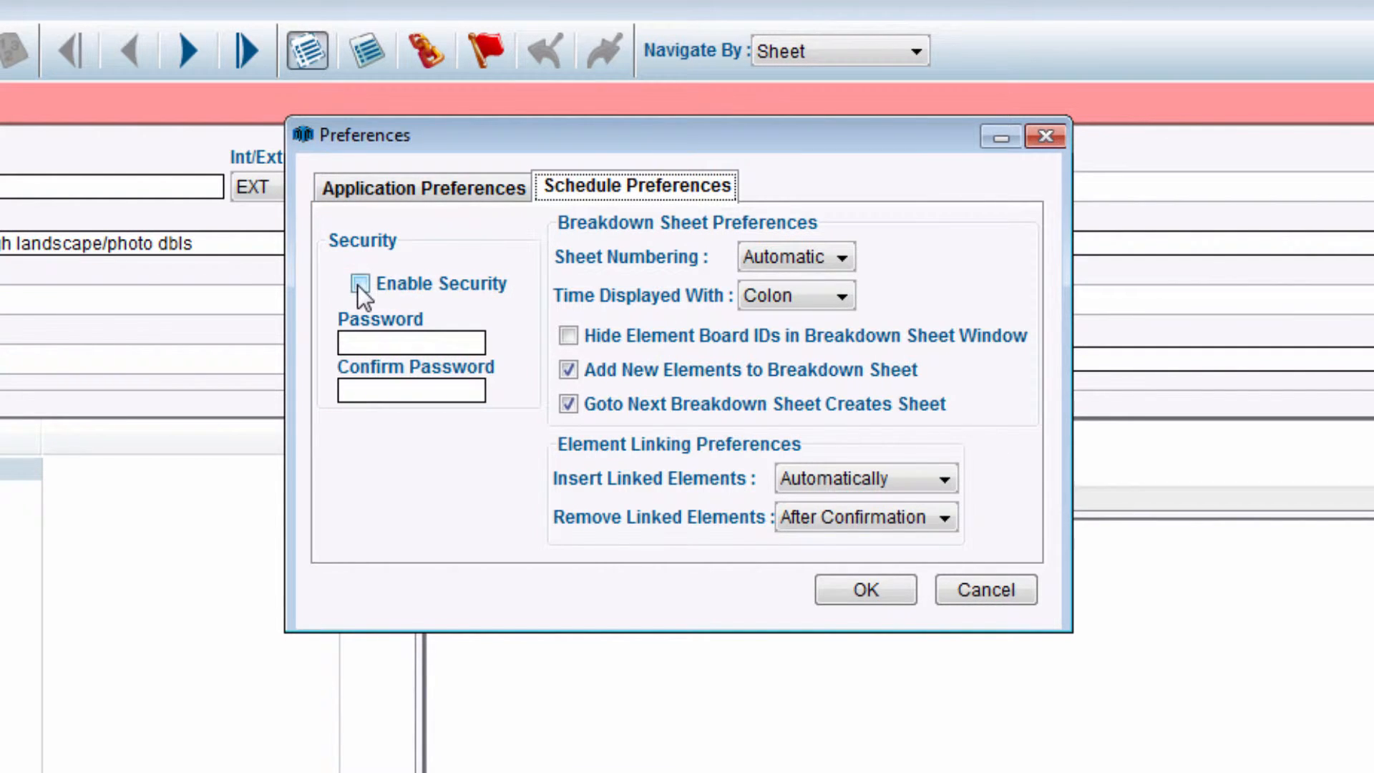
{"action": "left_click", "coordinate": [358, 282]}
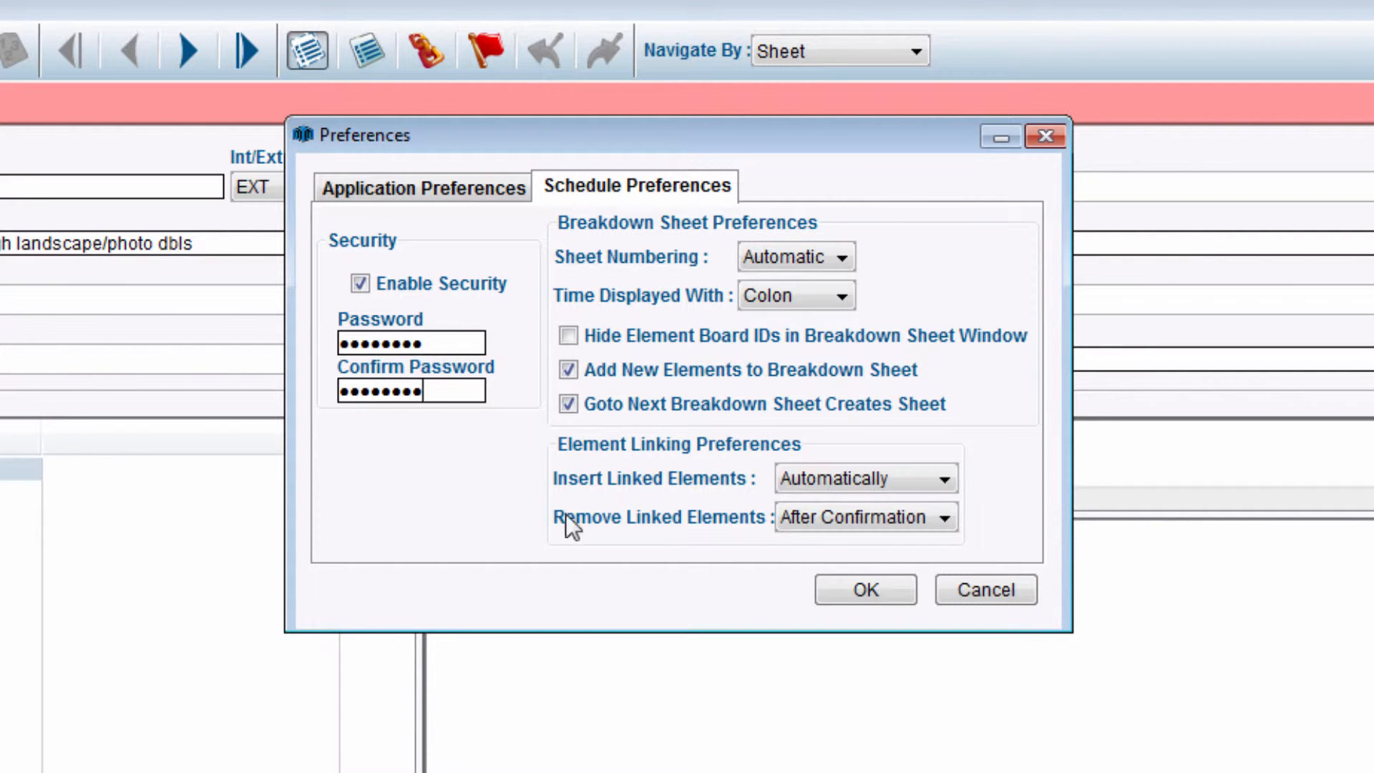
{"action": "left_click", "coordinate": [865, 588]}
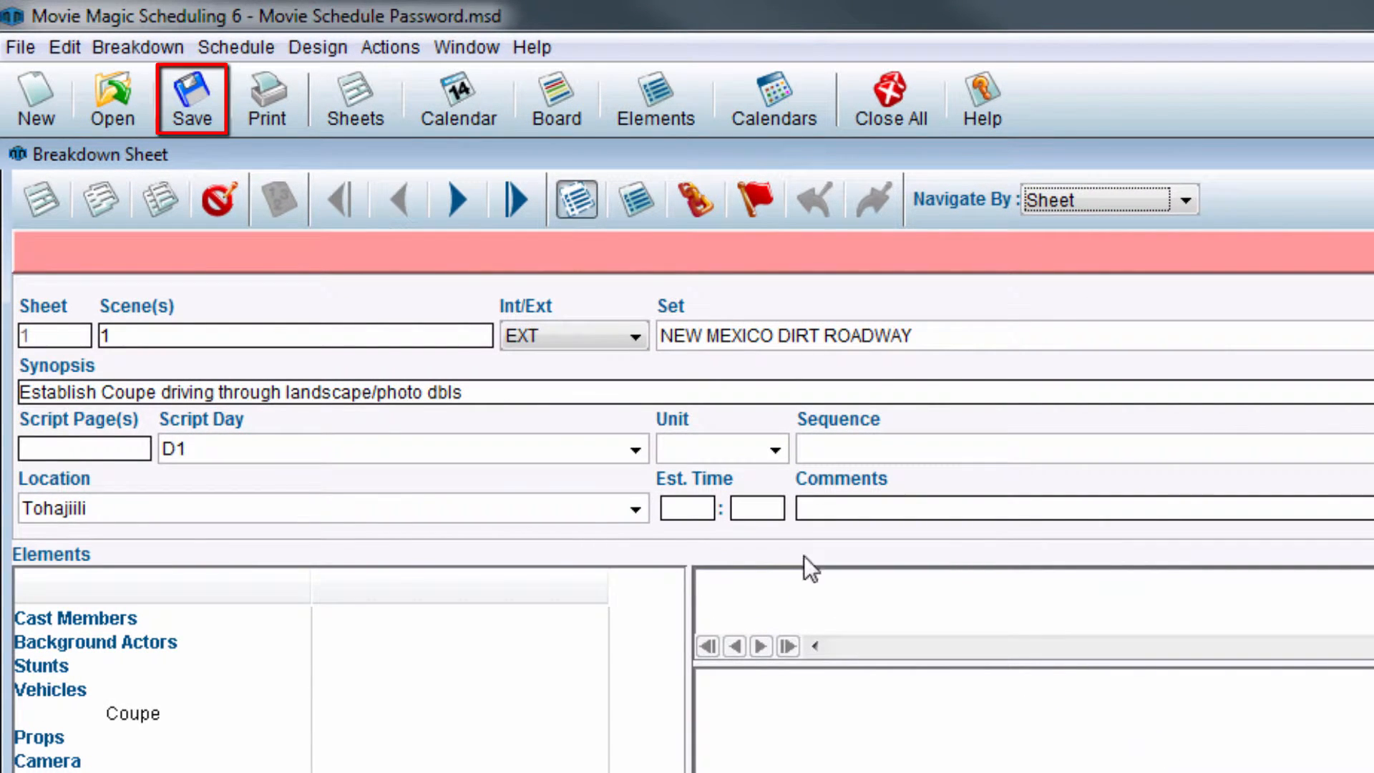
{"action": "left_click", "coordinate": [192, 96]}
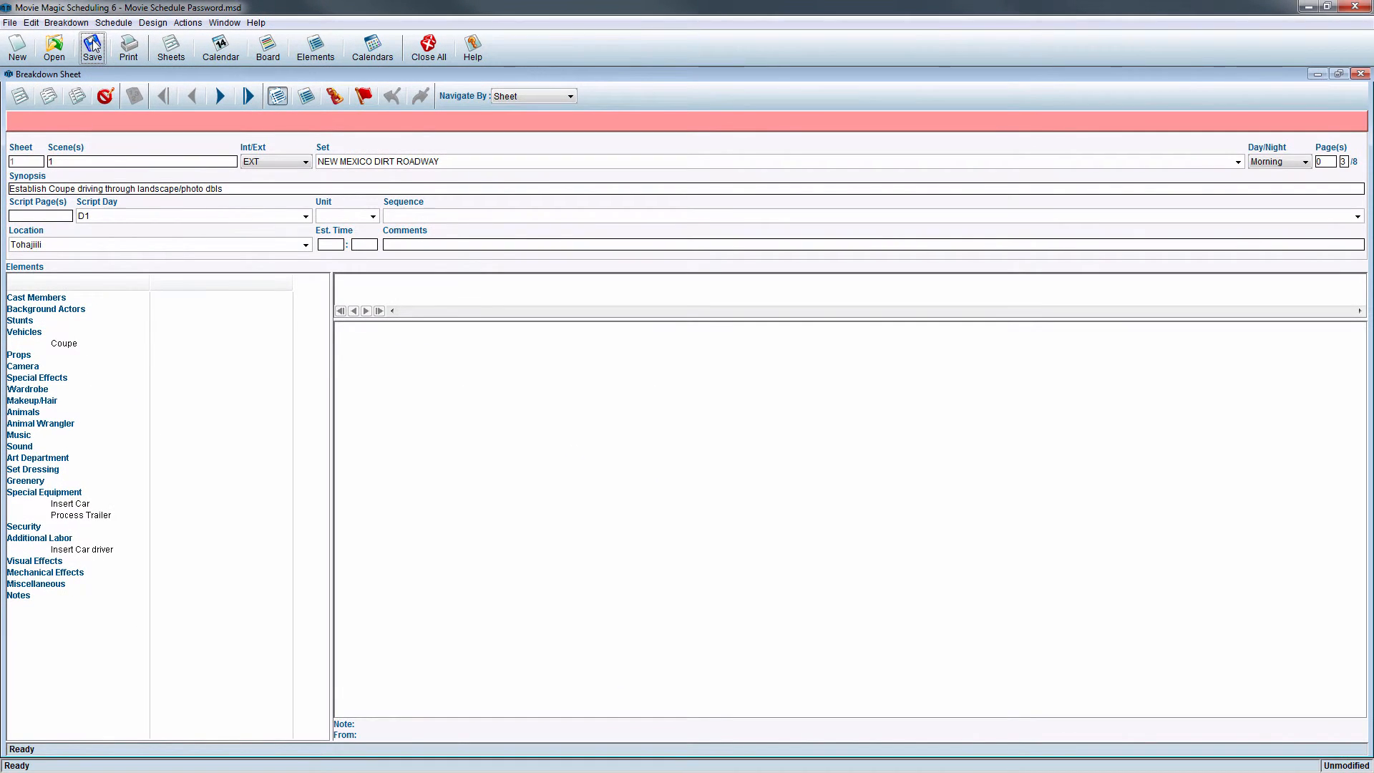
{"action": "left_click", "coordinate": [10, 21]}
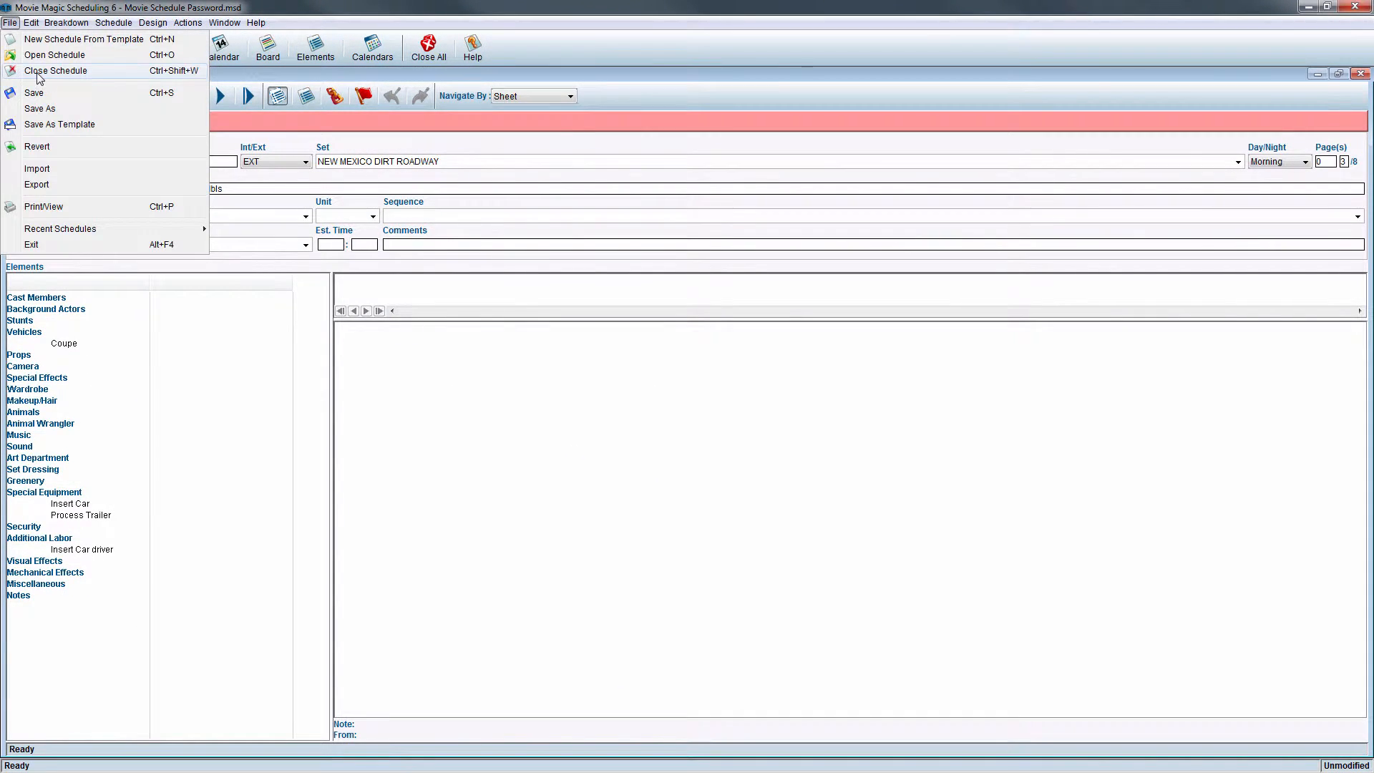
{"action": "left_click", "coordinate": [53, 55]}
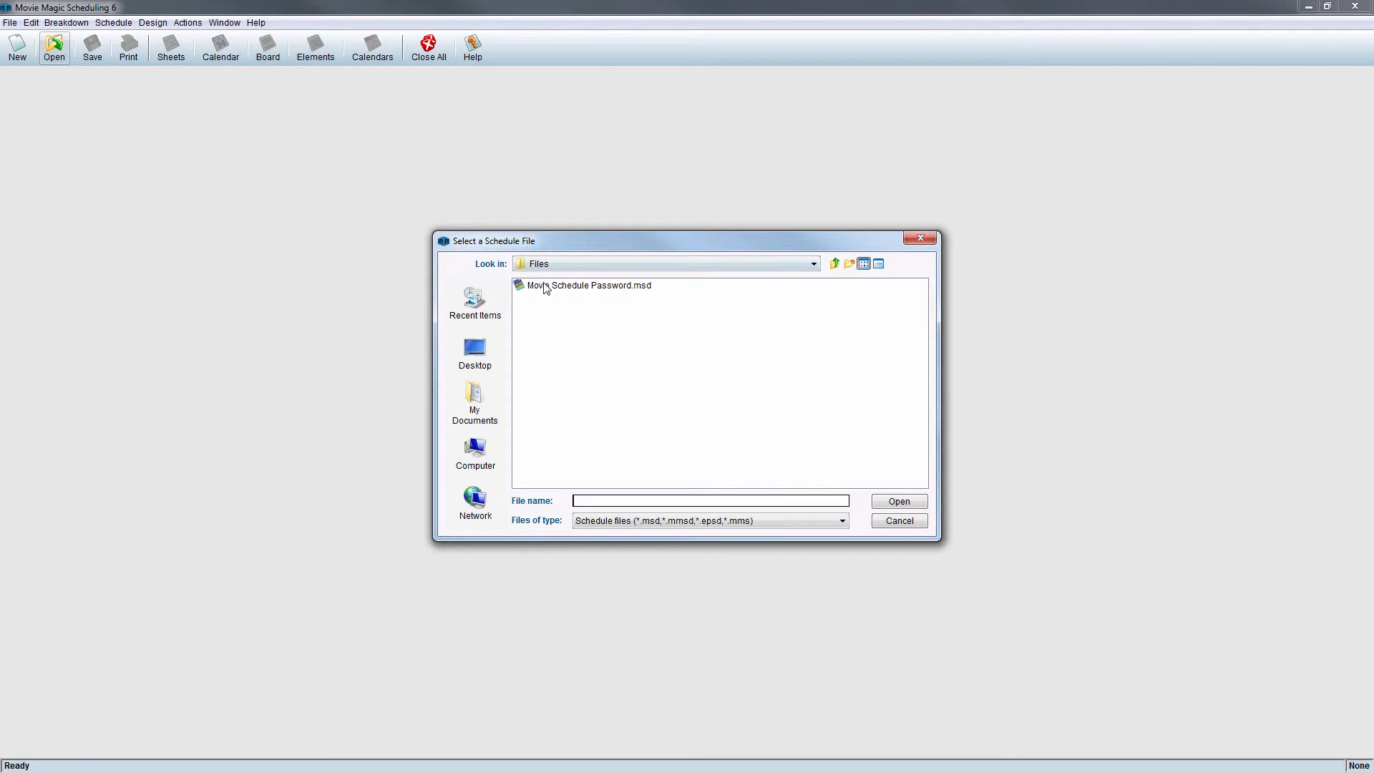
{"action": "double_click", "coordinate": [589, 285]}
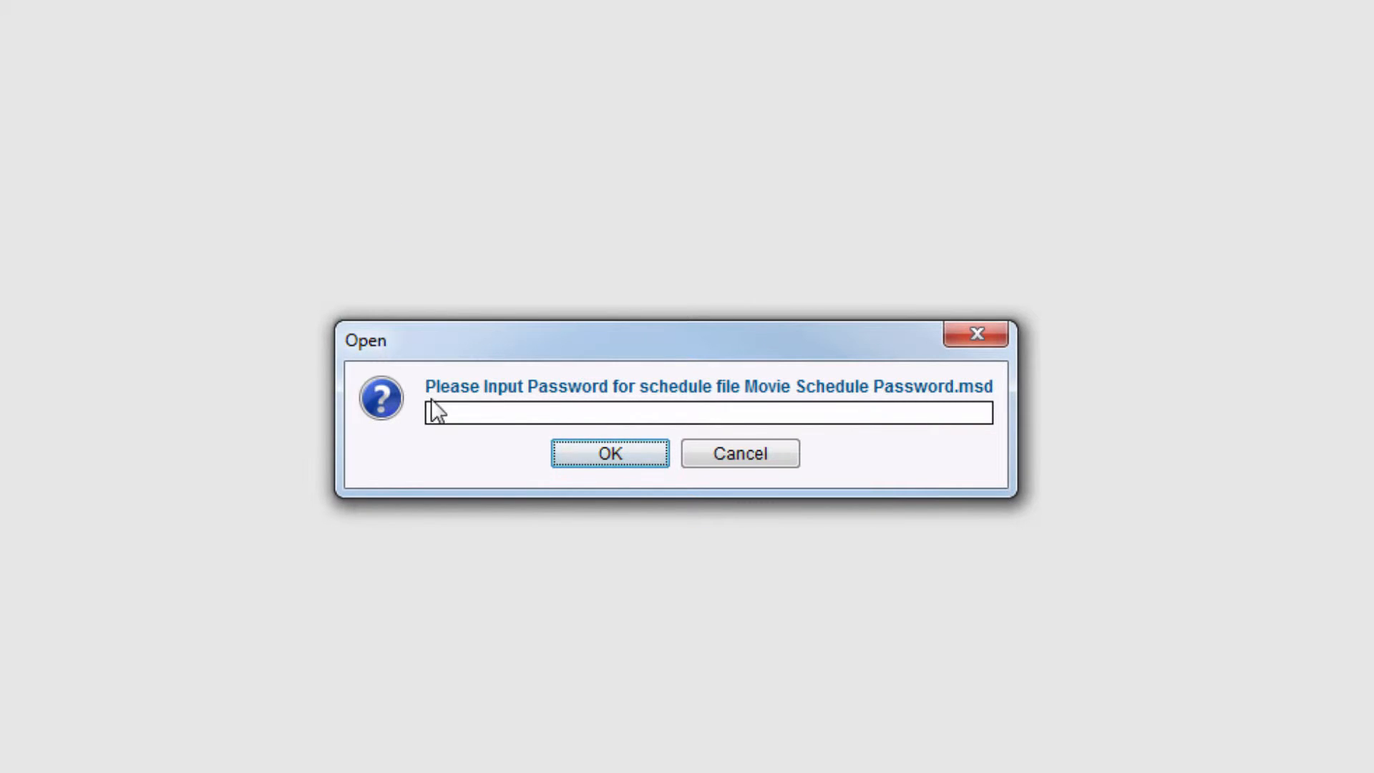
{"action": "type", "text": "••"}
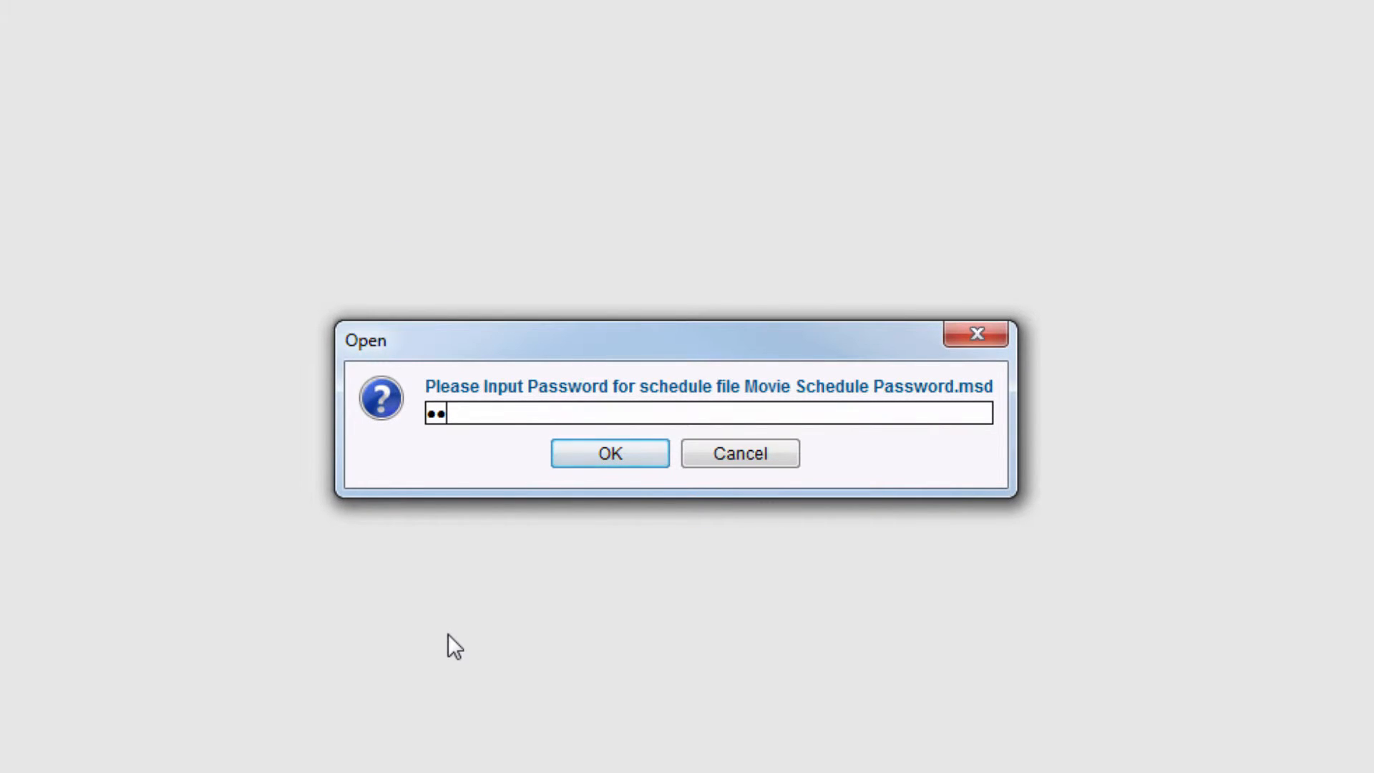
{"action": "type", "text": "password"}
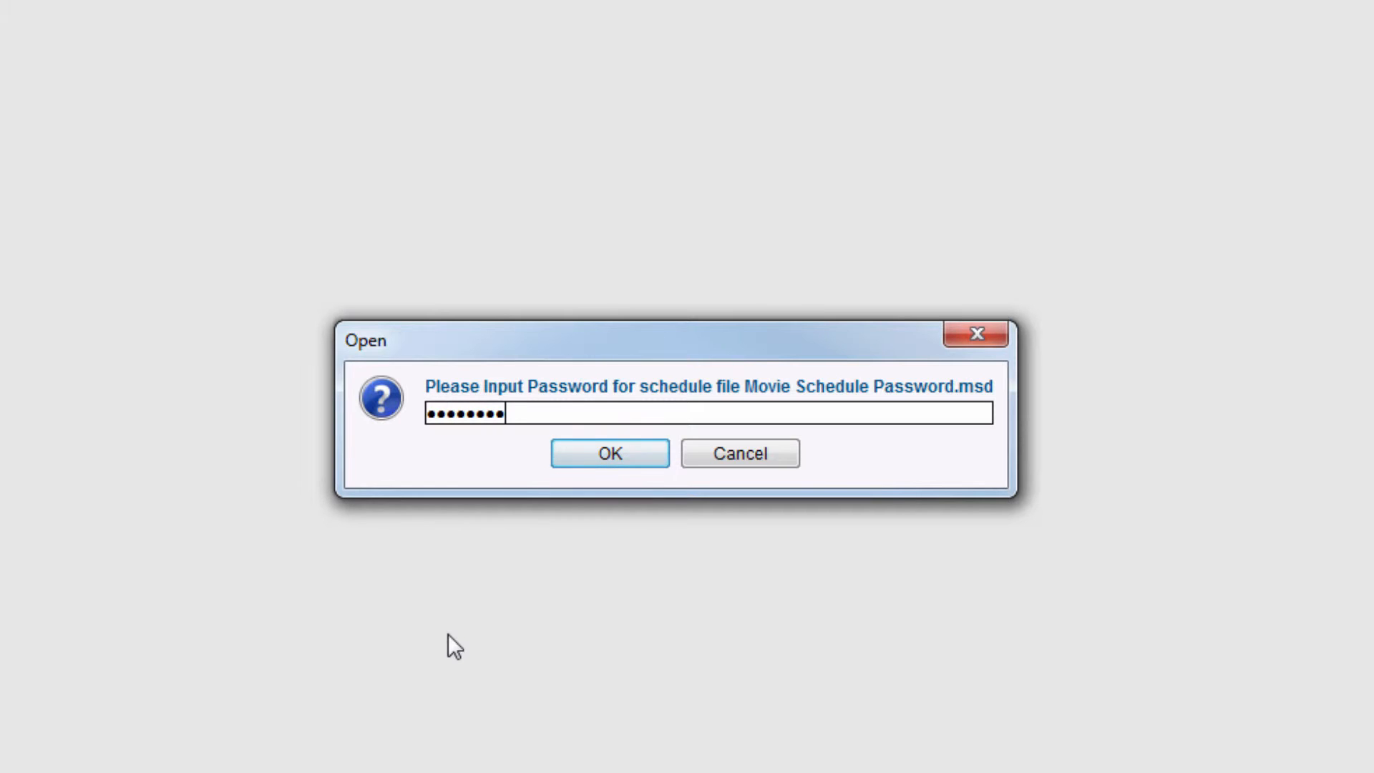
{"action": "left_click", "coordinate": [610, 454]}
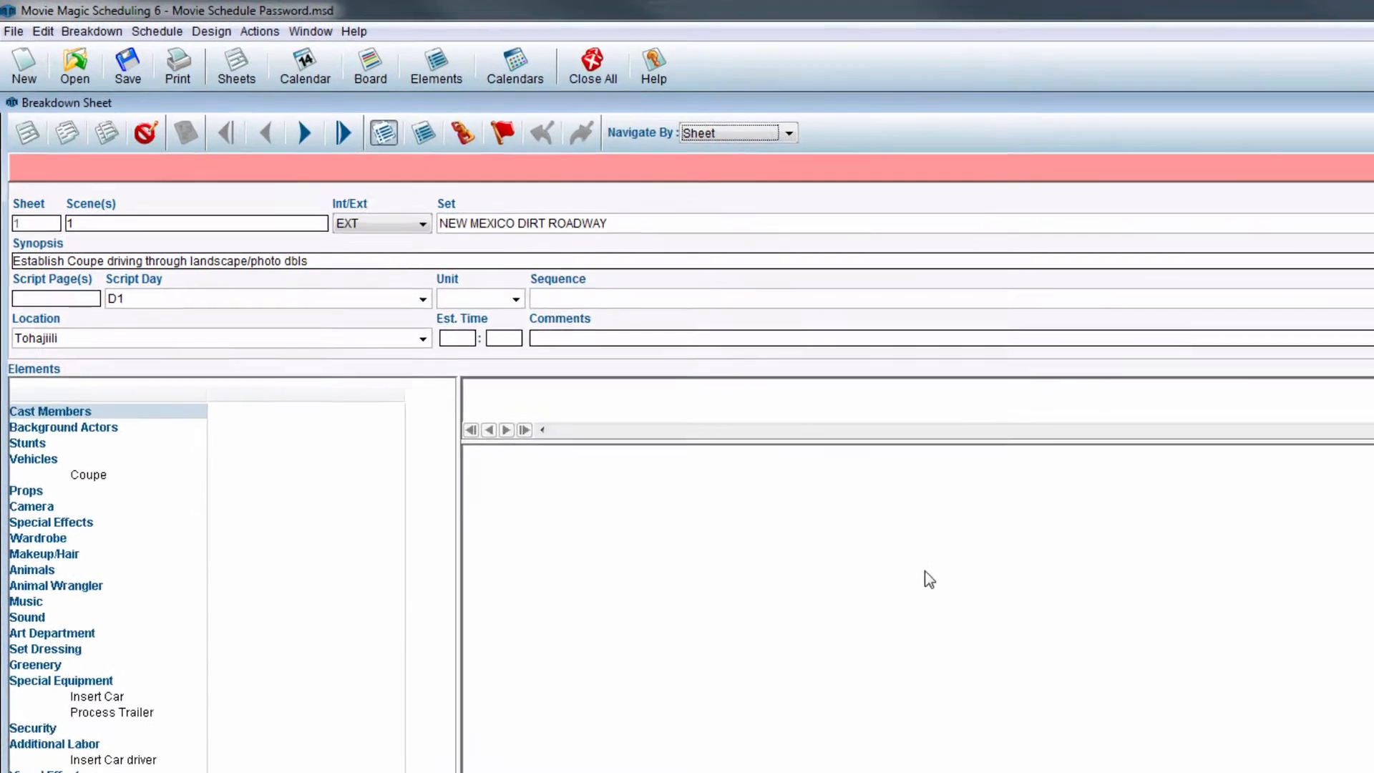
Uncheck Enable Security on Schedule Preferences and confirm removing the password
{"action": "left_click", "coordinate": [41, 30]}
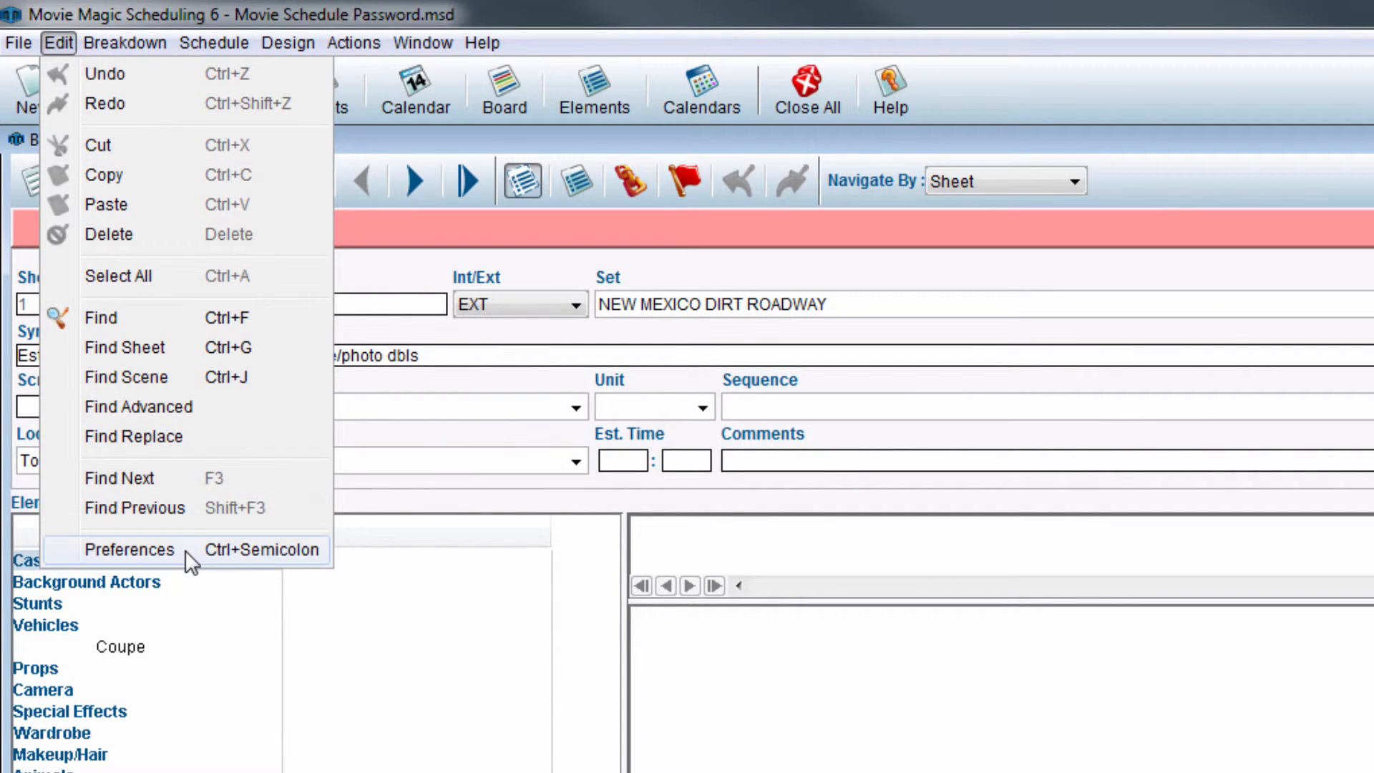
{"action": "left_click", "coordinate": [127, 550]}
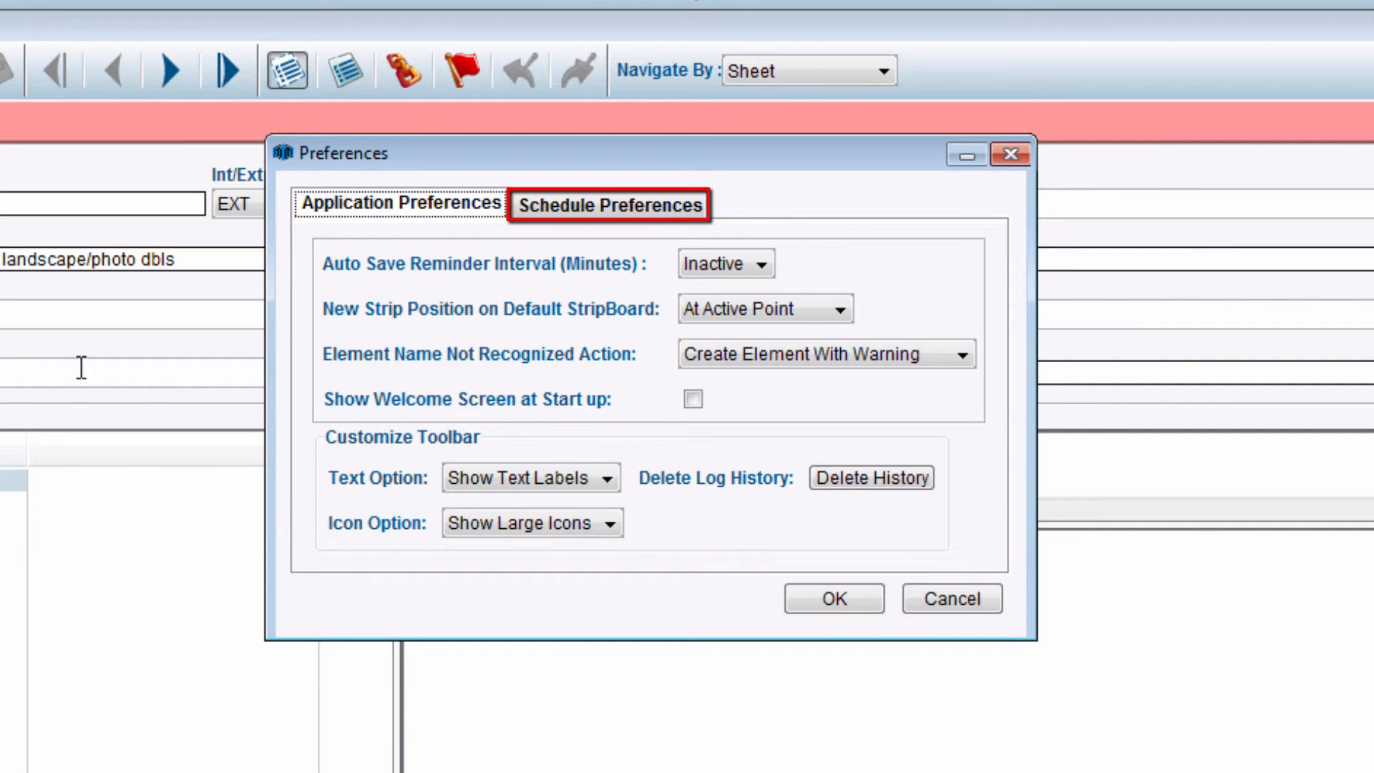
{"action": "left_click", "coordinate": [606, 205]}
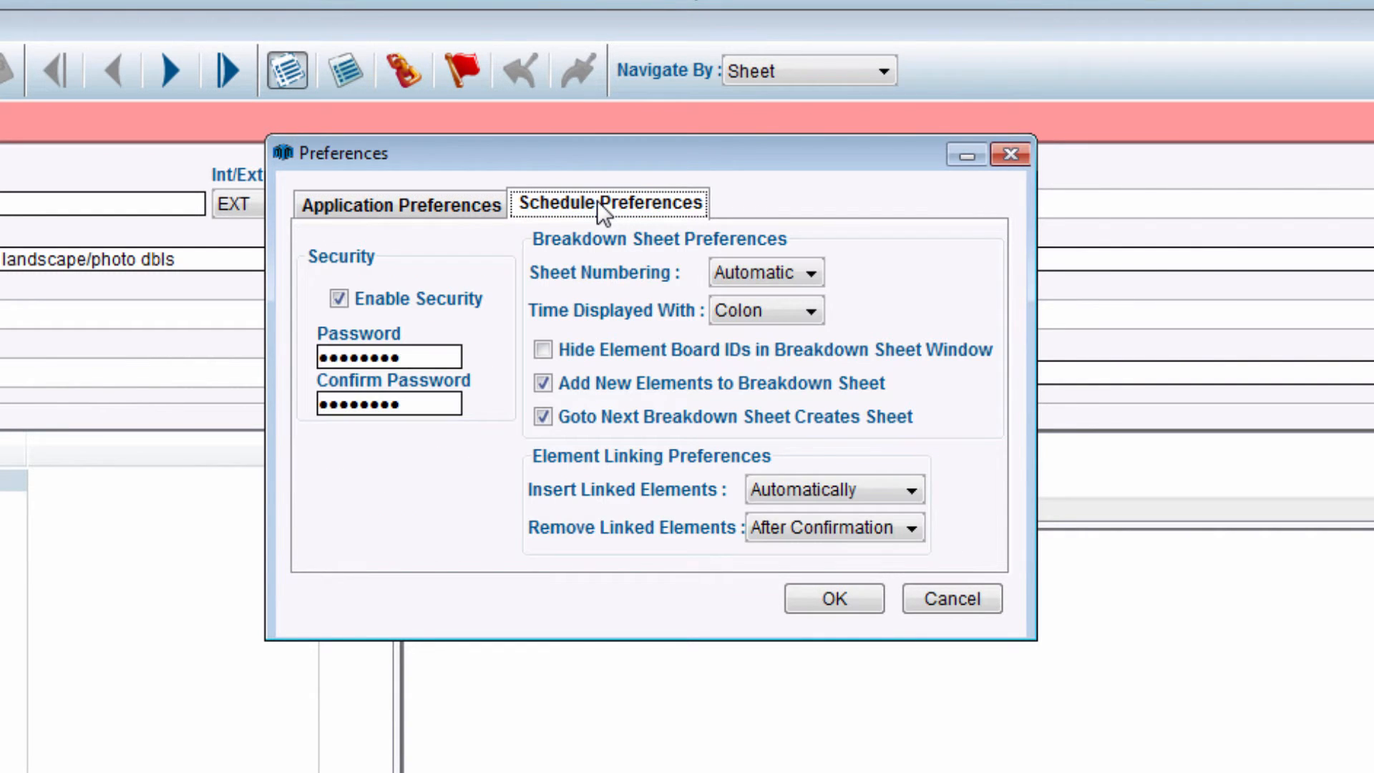
{"action": "left_click", "coordinate": [338, 299]}
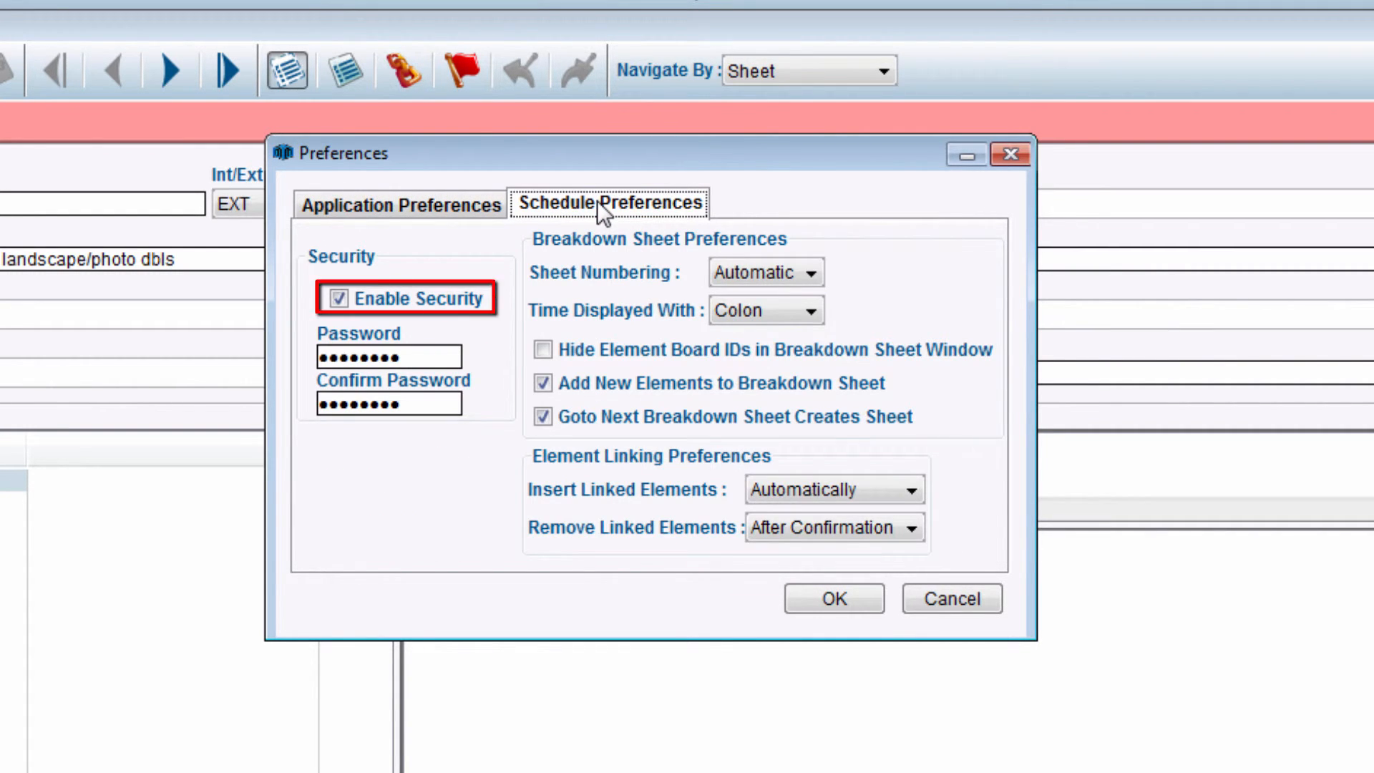
{"action": "left_click", "coordinate": [339, 299]}
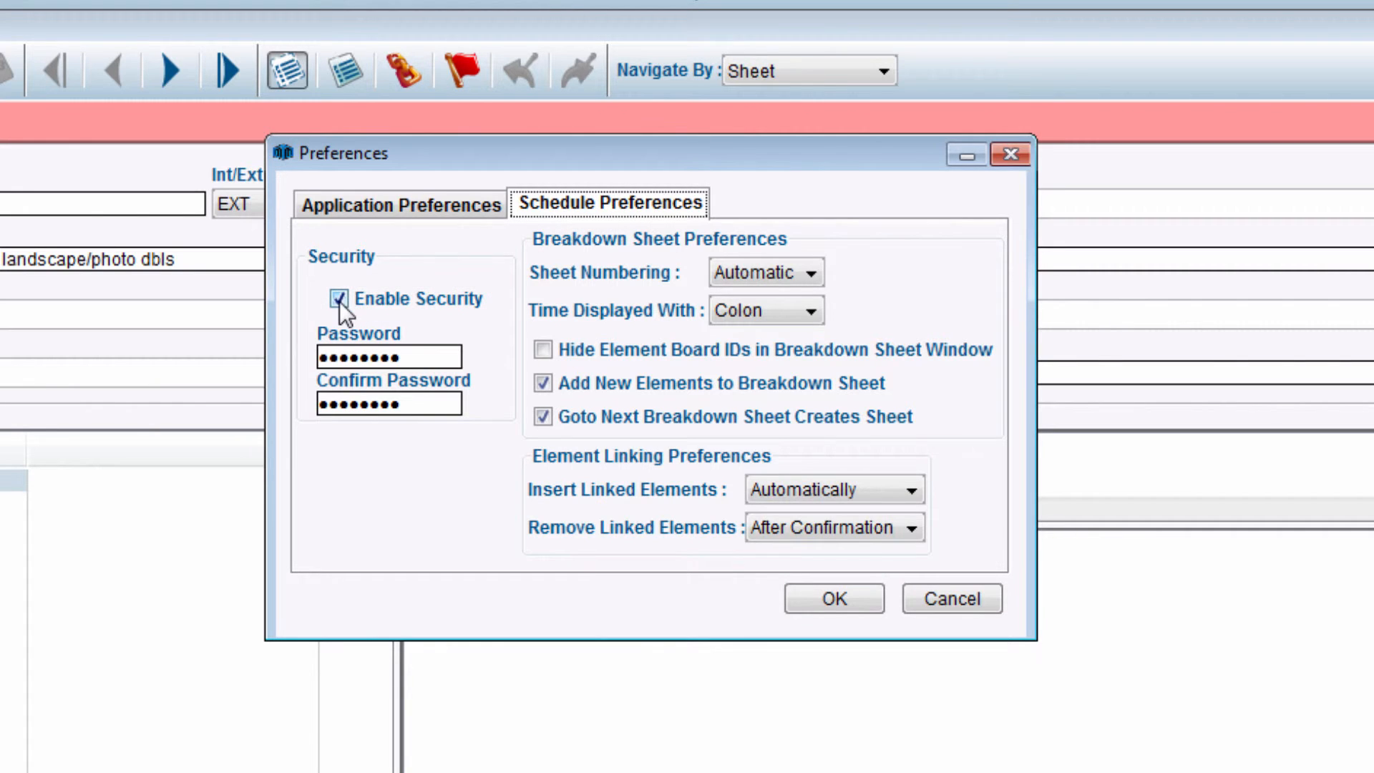
{"action": "left_click", "coordinate": [338, 300]}
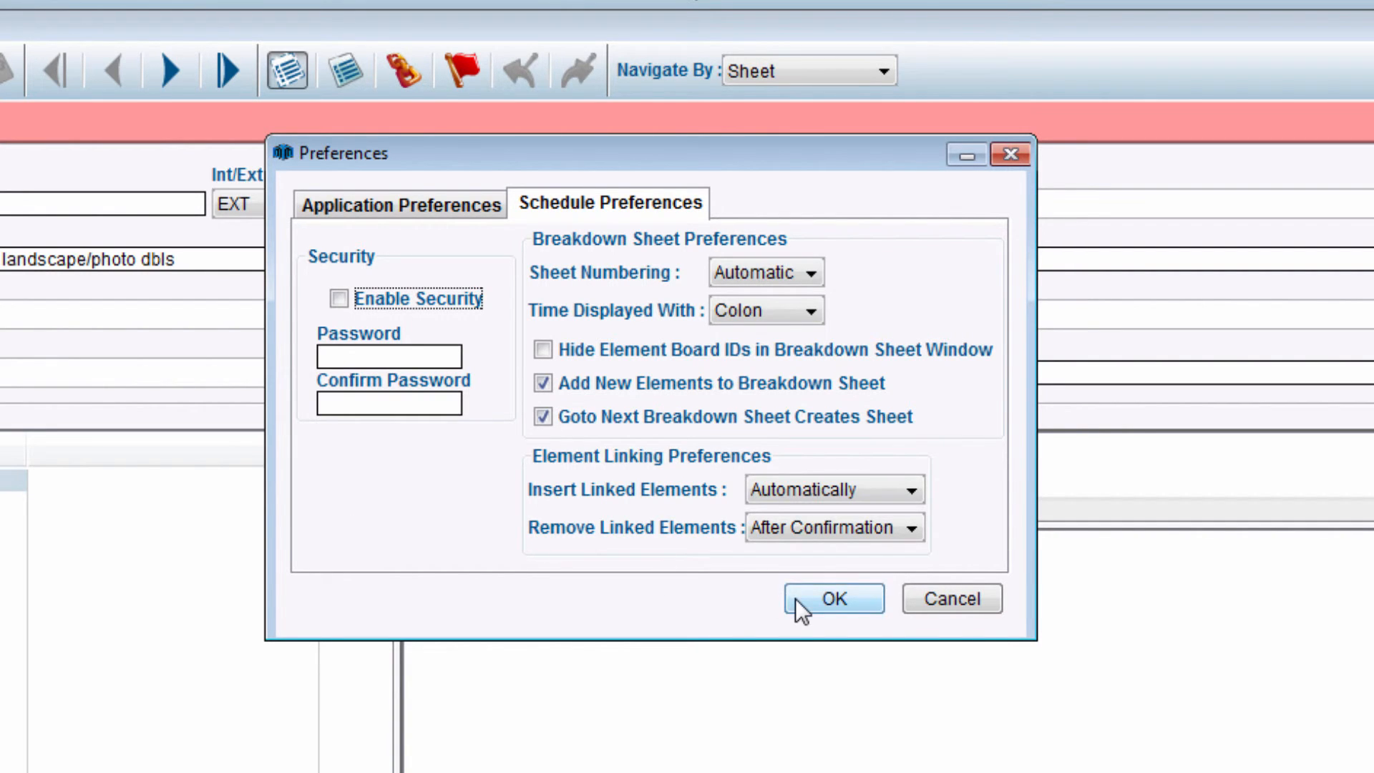
{"action": "left_click", "coordinate": [830, 598]}
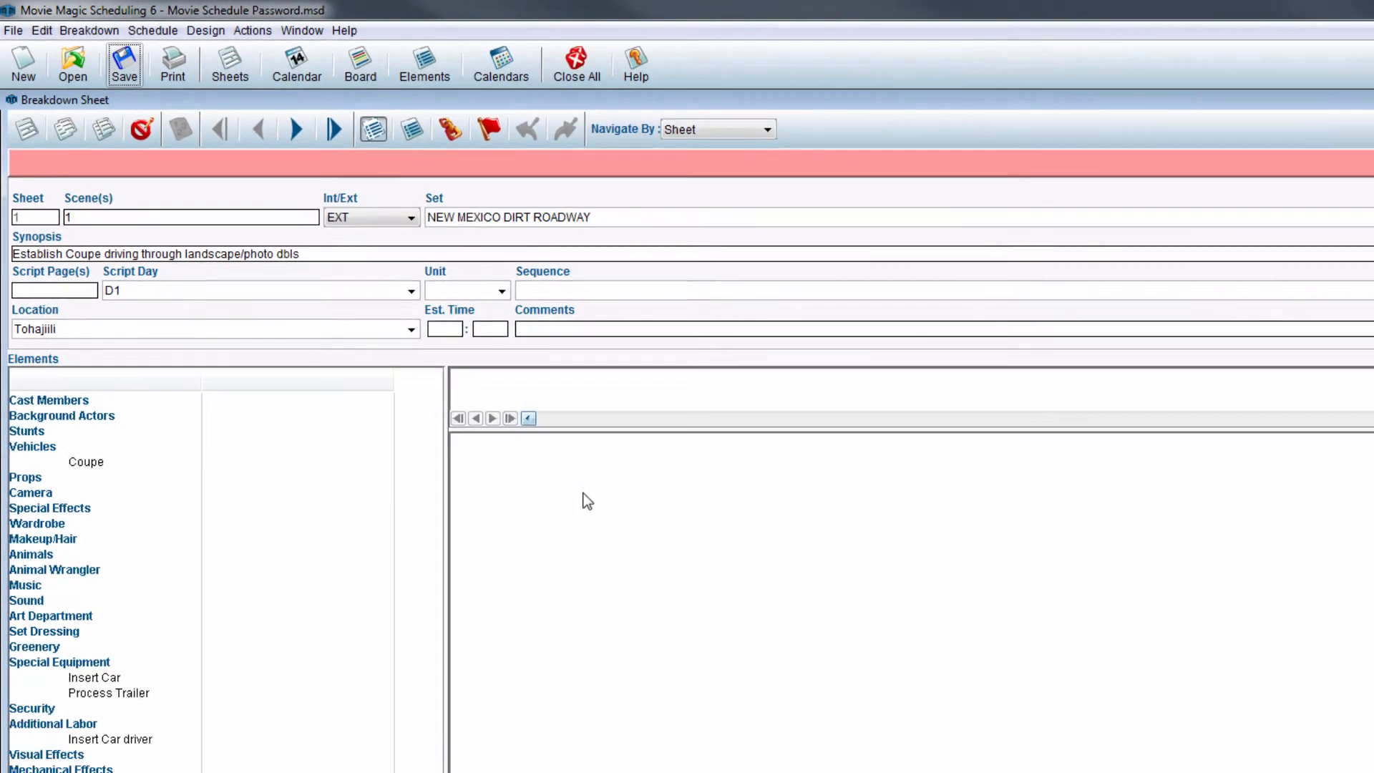
Save the schedule with security disabled so no password is required
{"action": "left_click", "coordinate": [1354, 10]}
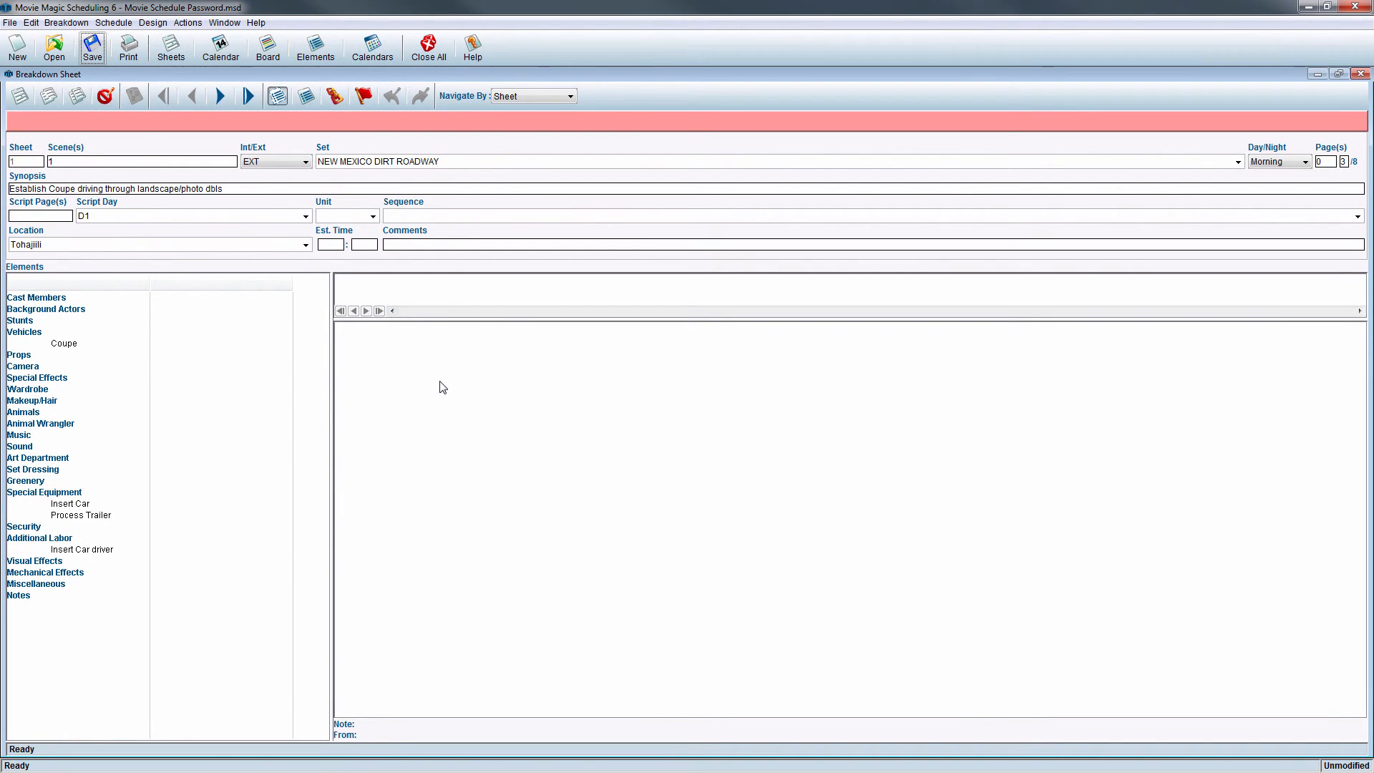